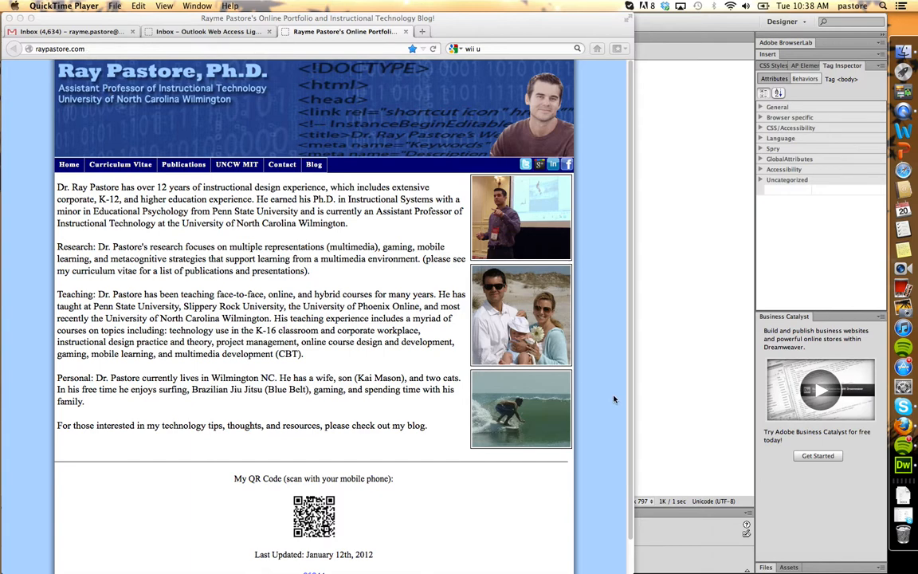
mouse_move(180, 262)
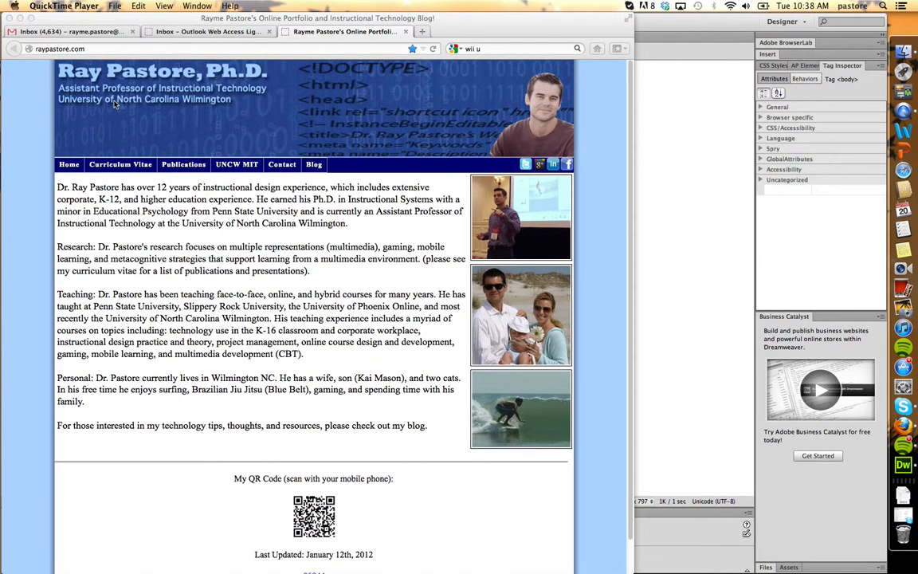
mouse_move(112, 66)
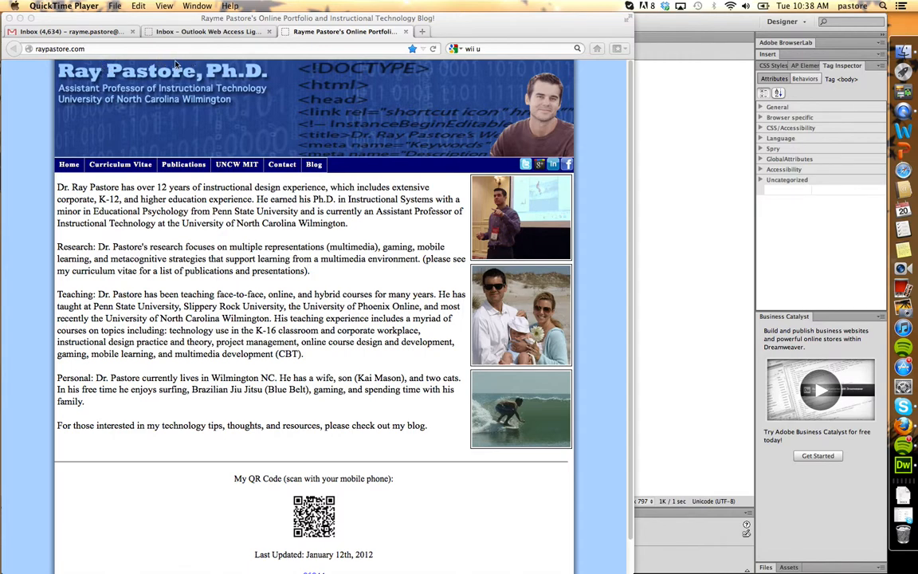
mouse_move(660, 150)
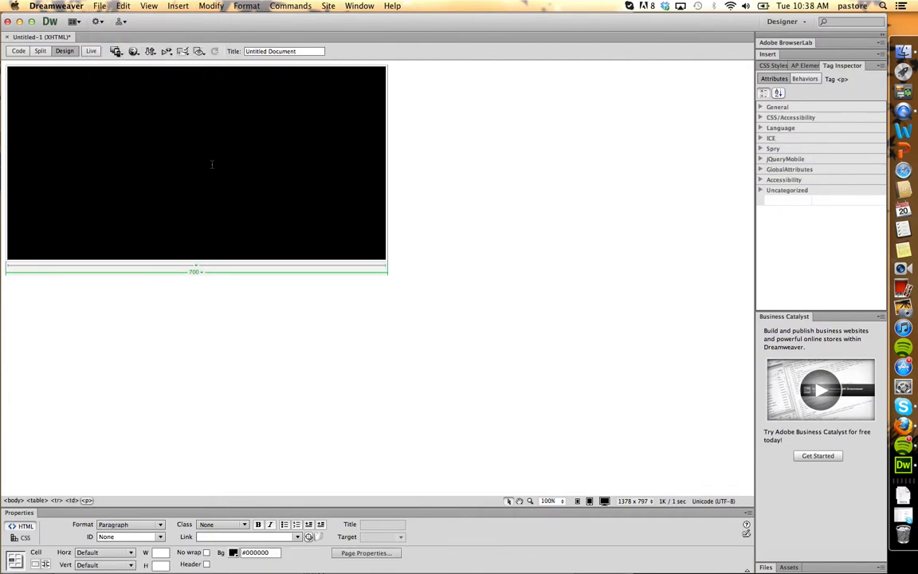
- Preview the page in the browser, saving it first as Untitled-1.html
click(99, 6)
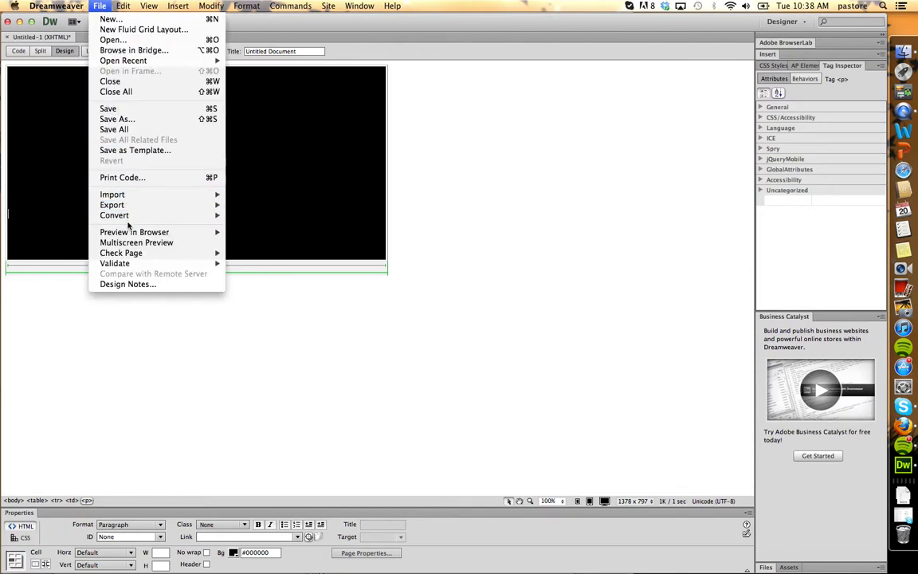
mouse_move(137, 243)
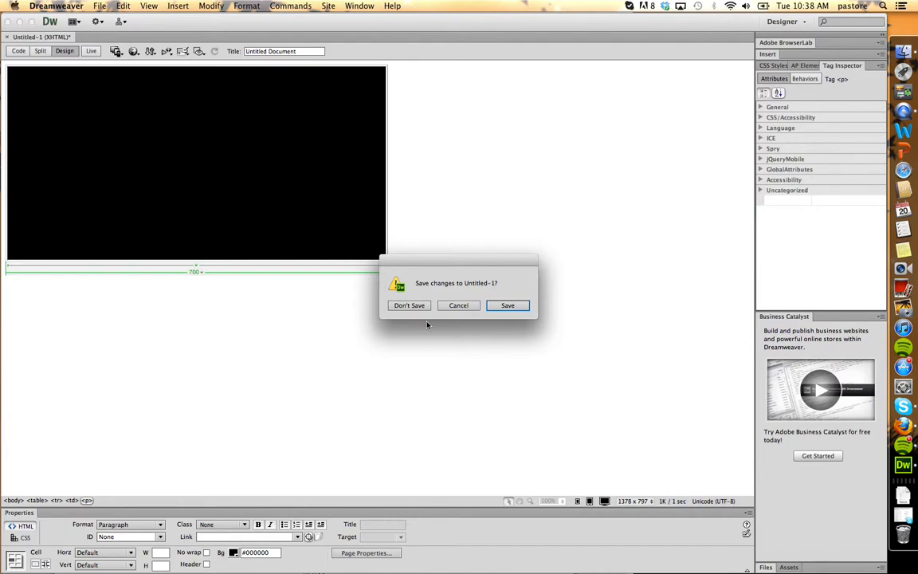
click(506, 306)
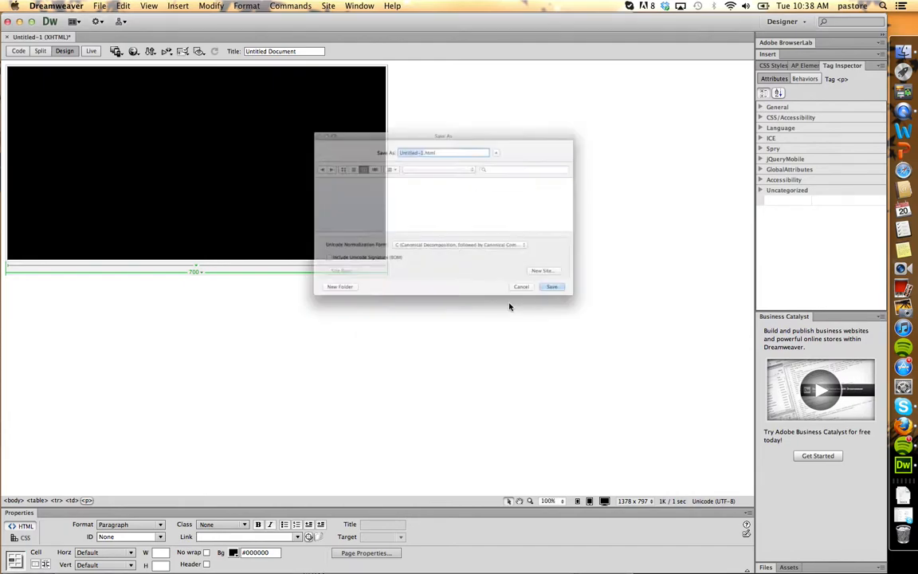
click(521, 287)
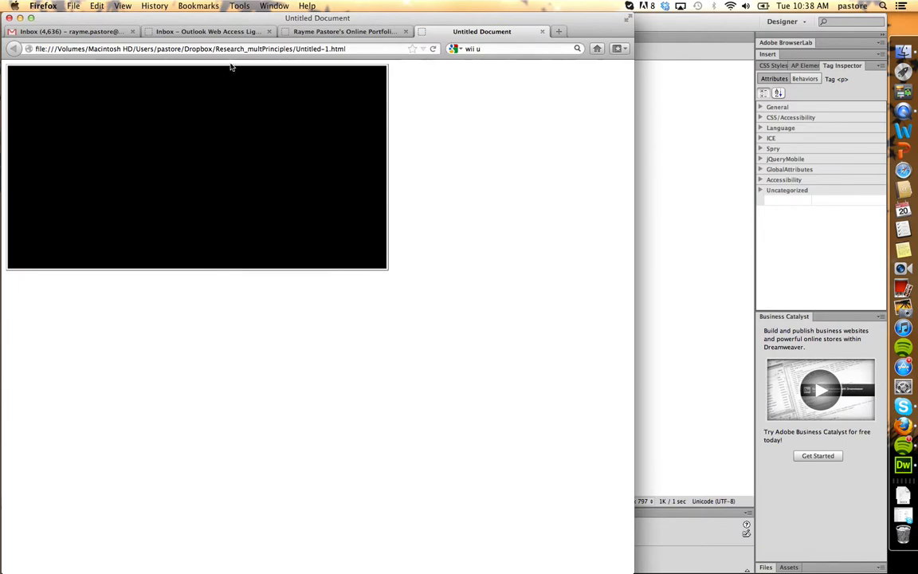
mouse_move(8, 67)
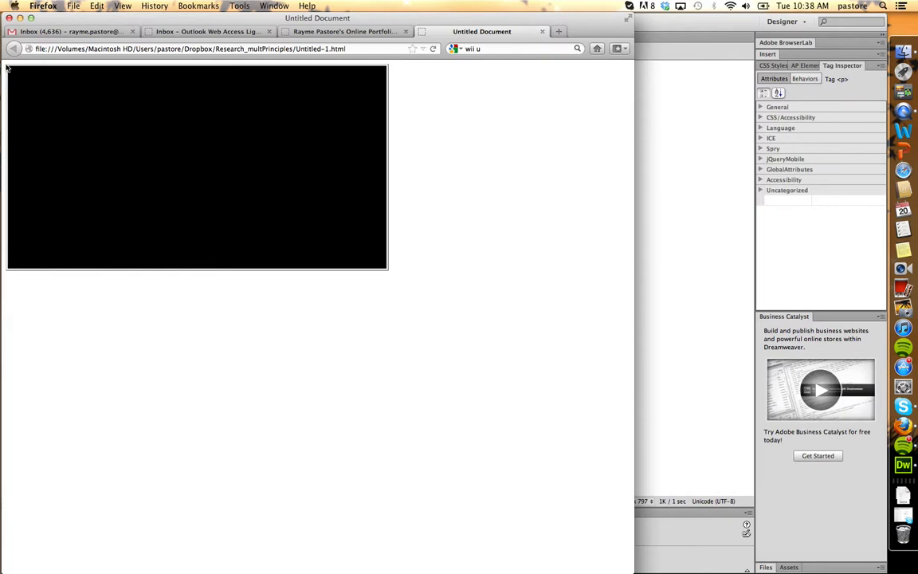
- Compare the Untitled-1 preview against the portfolio site in Firefox
click(345, 32)
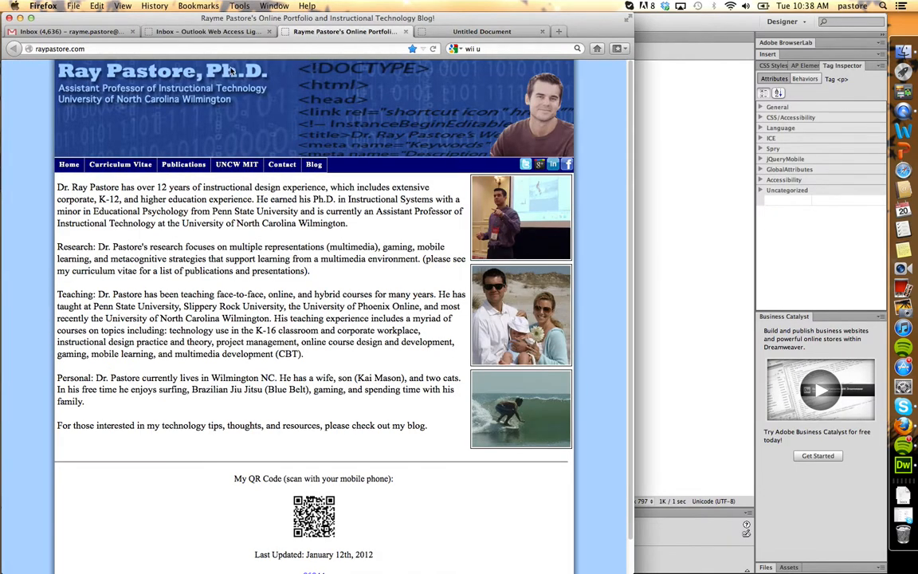
mouse_move(41, 124)
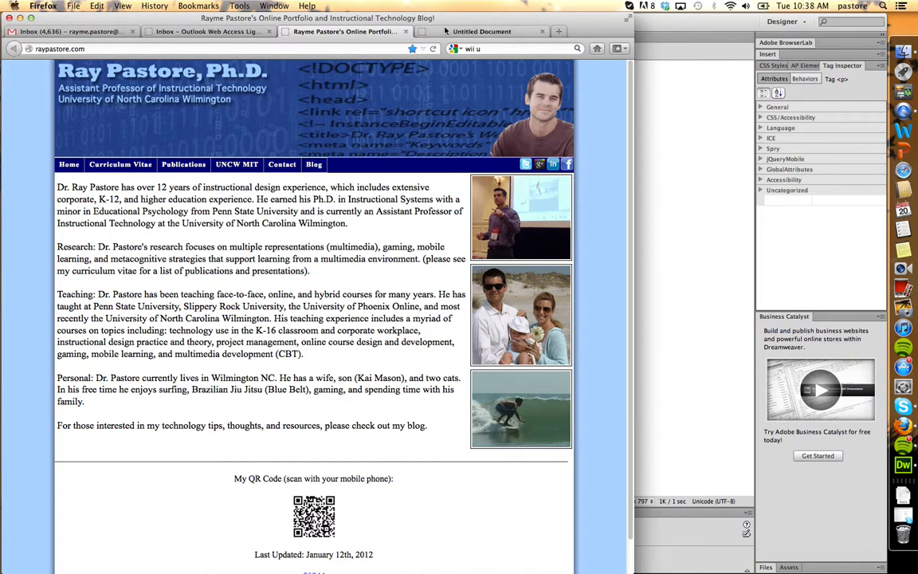
click(481, 32)
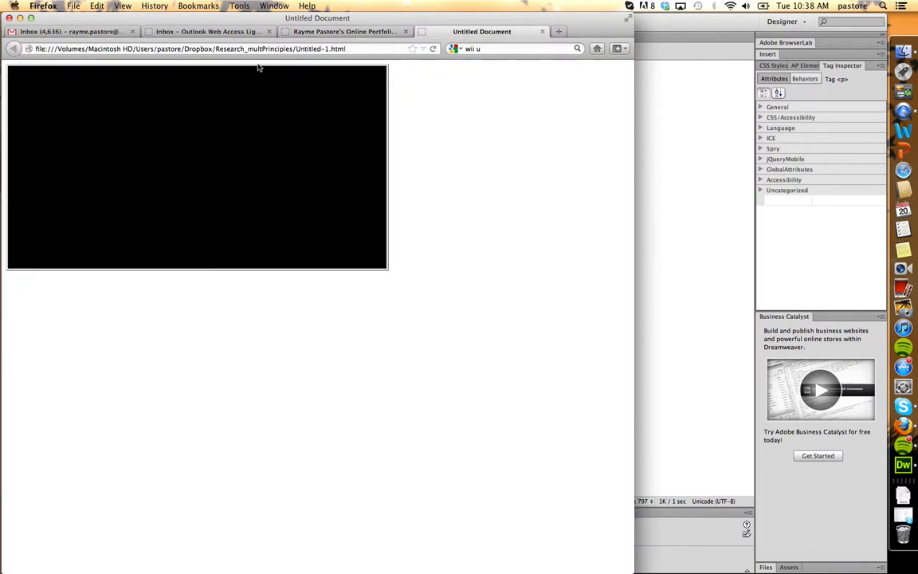
mouse_move(437, 173)
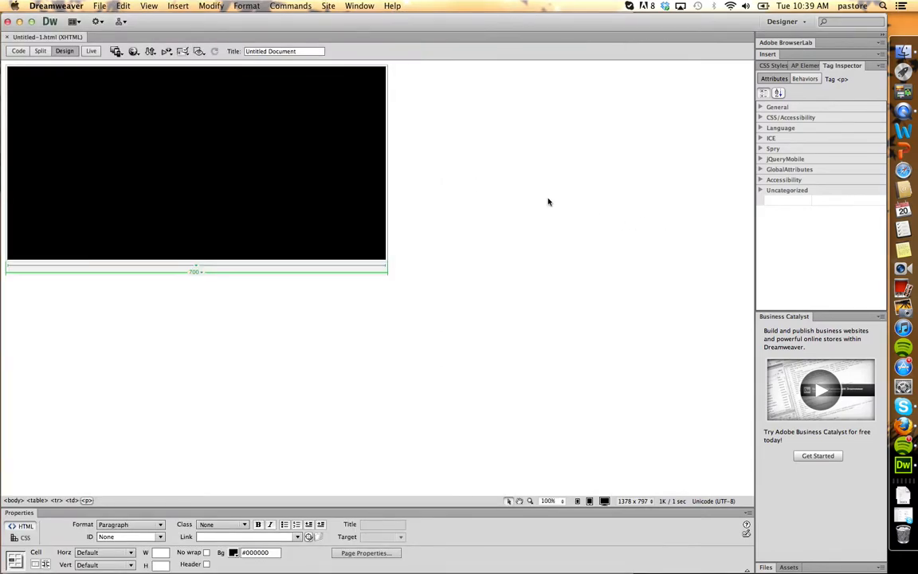
click(243, 121)
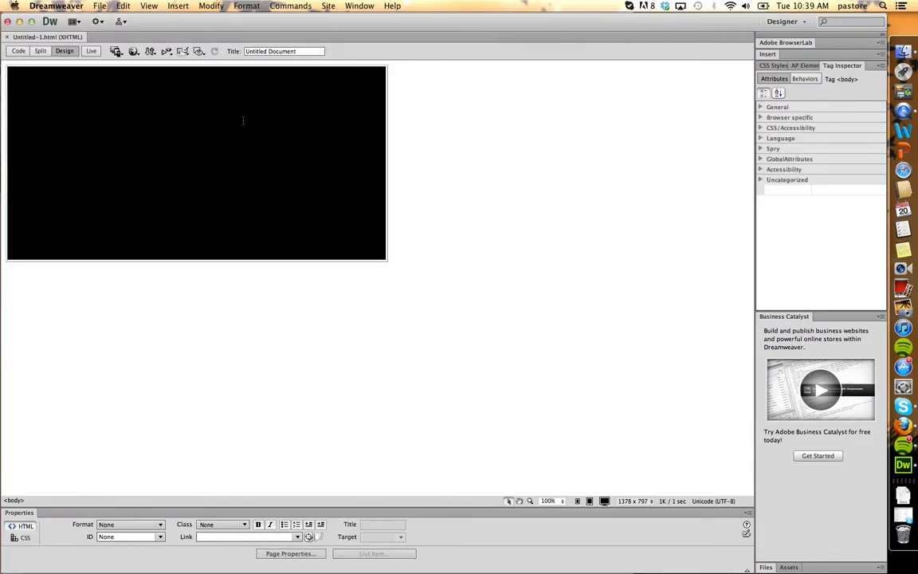
mouse_move(668, 316)
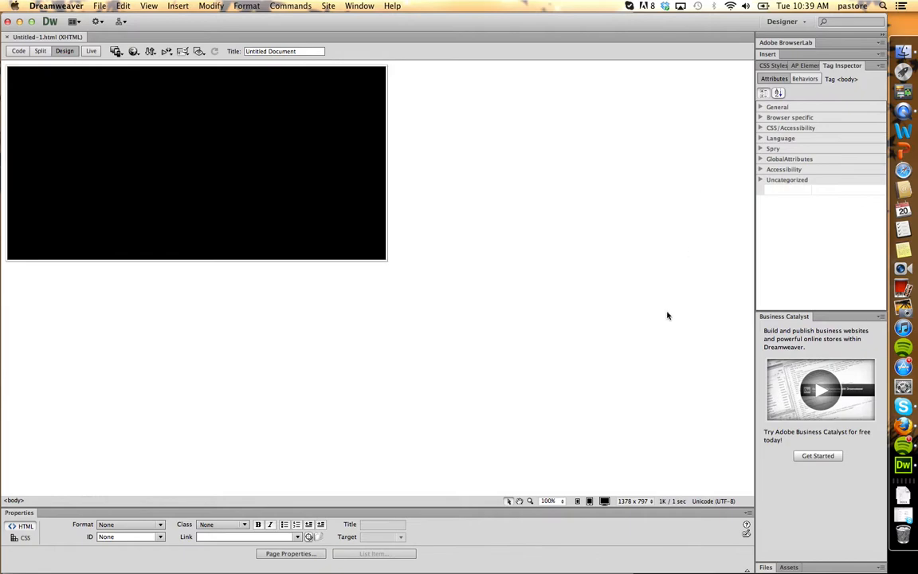
mouse_move(637, 234)
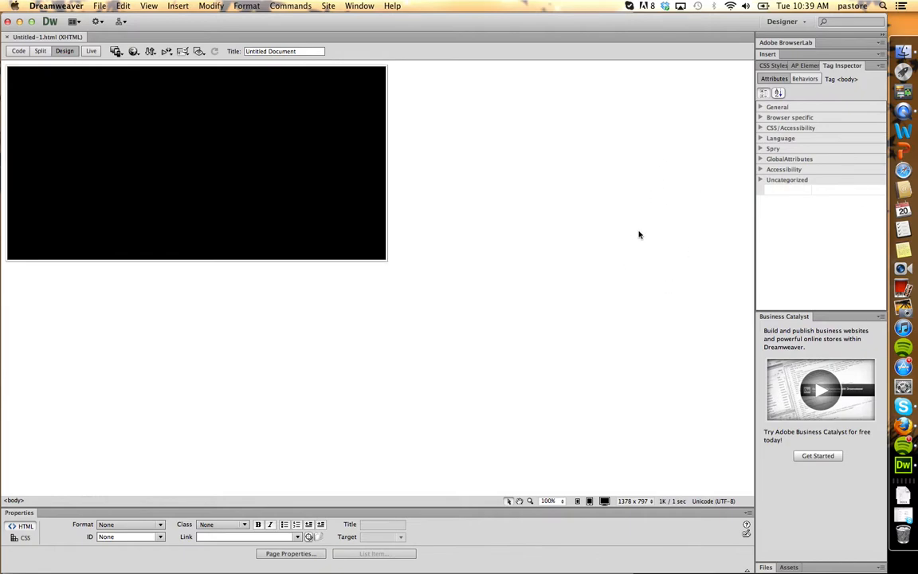
mouse_move(631, 198)
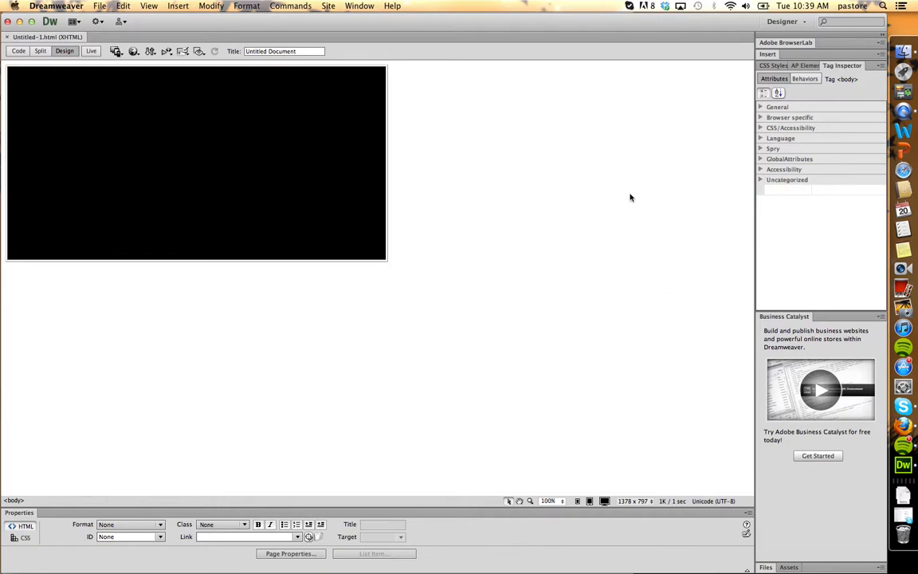
mouse_move(631, 144)
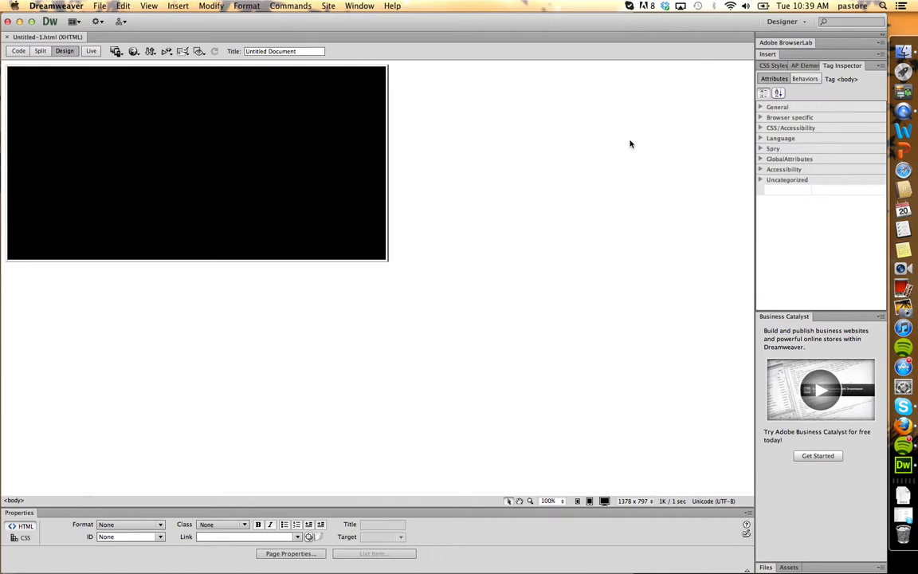
mouse_move(309, 554)
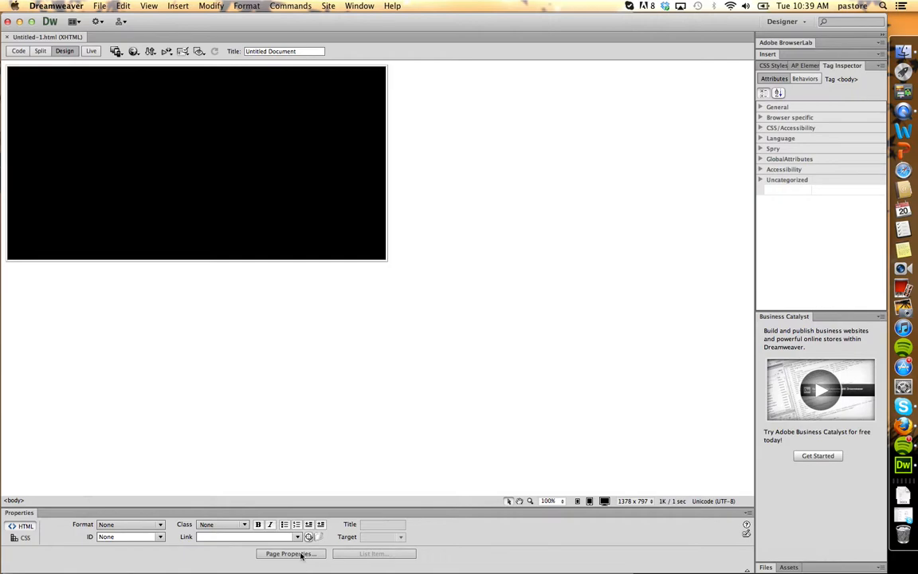
- Bring up Page Properties to edit the page margins
click(290, 553)
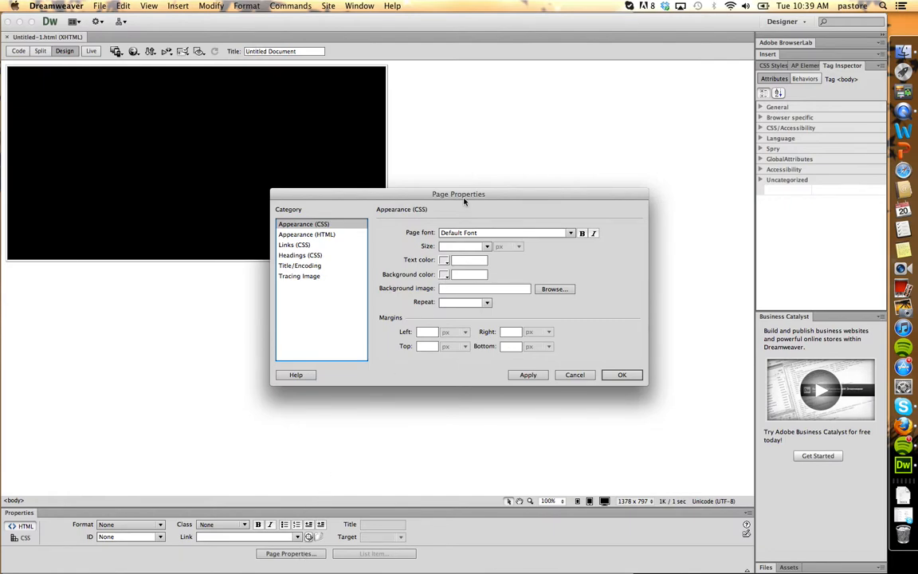
mouse_move(715, 242)
text(0)
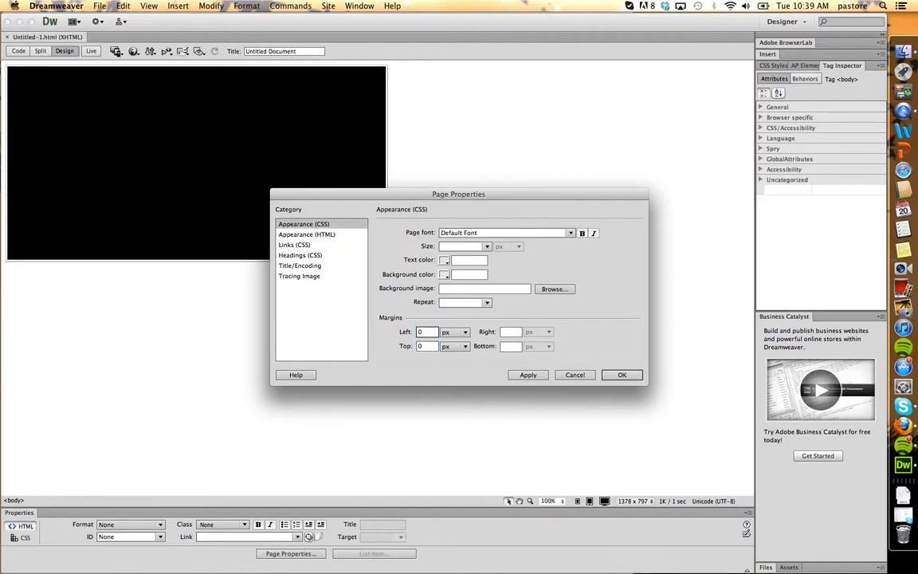
mouse_move(499, 373)
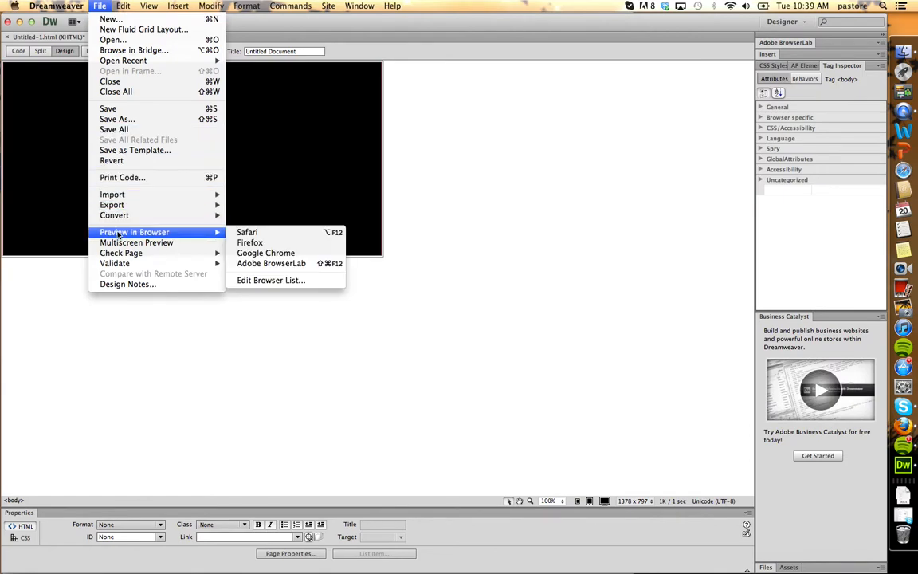
click(247, 232)
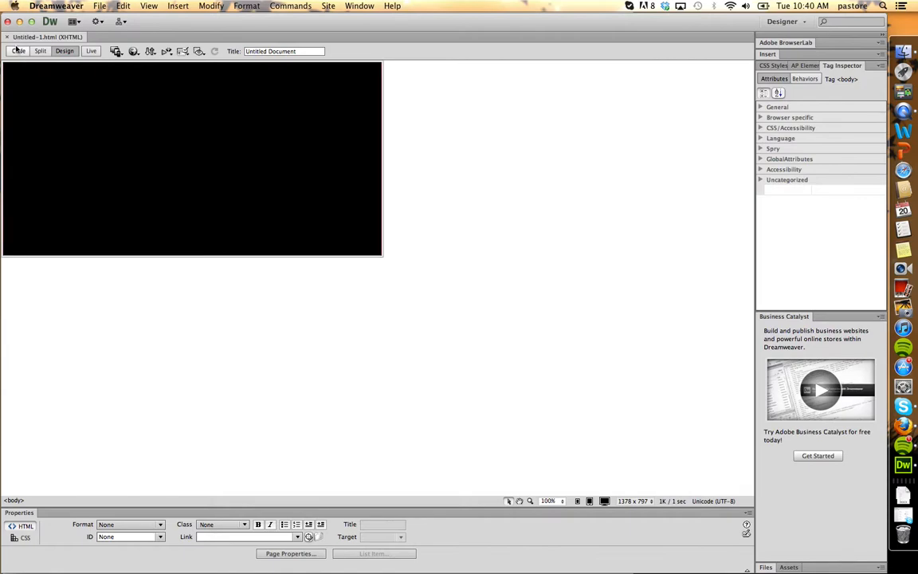
- Reveal and select the body style rule with margin-left and margin-top 0px in Code view
click(18, 49)
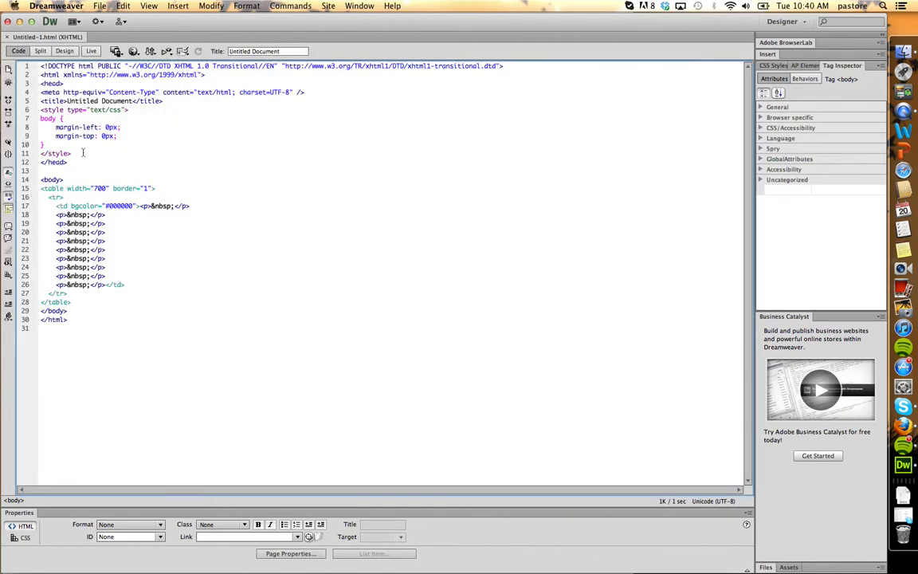
drag(44, 108, 45, 153)
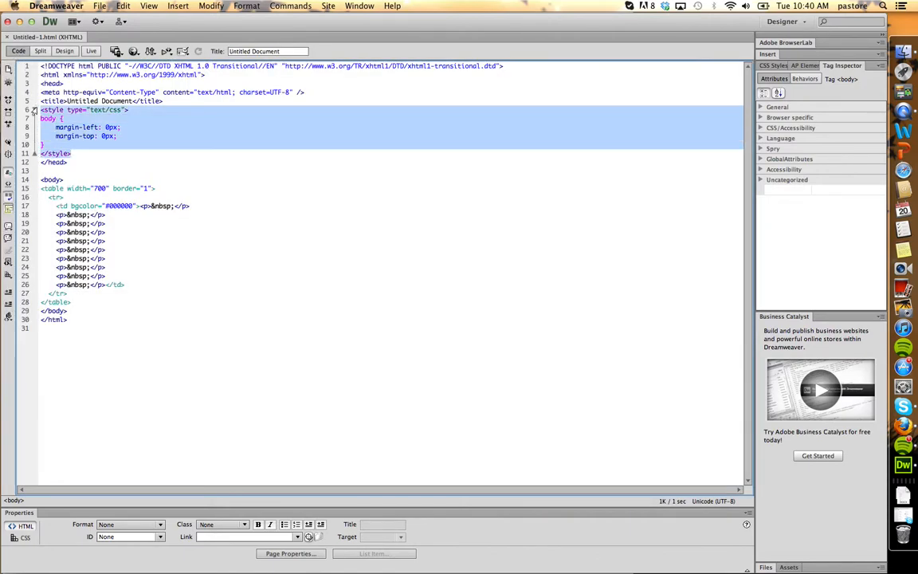